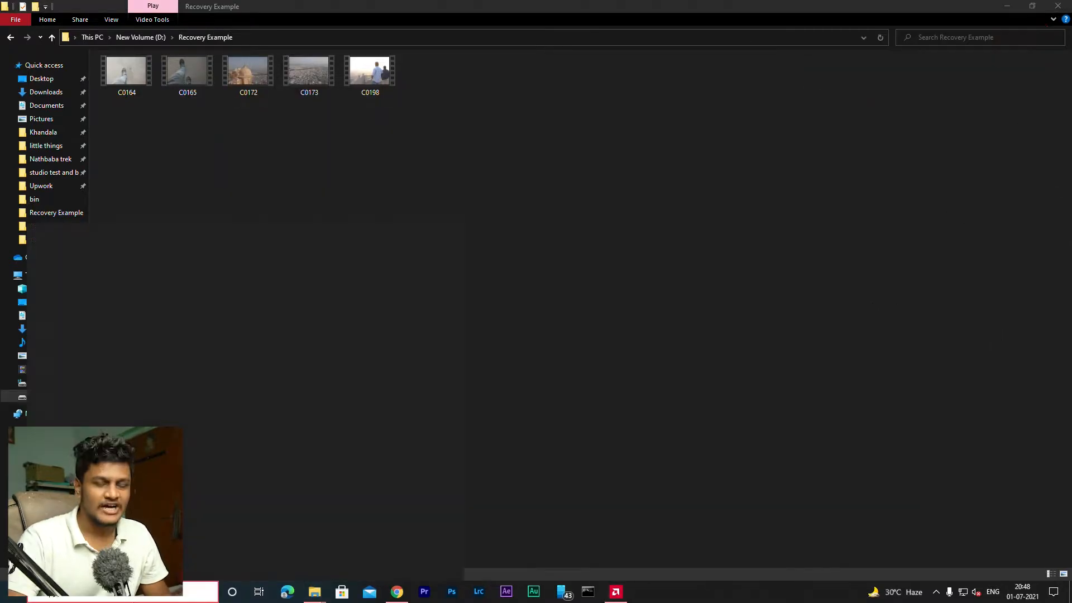
- Launch Recuva so the User Account Control prompt appears over File Explorer
left_click(232, 592)
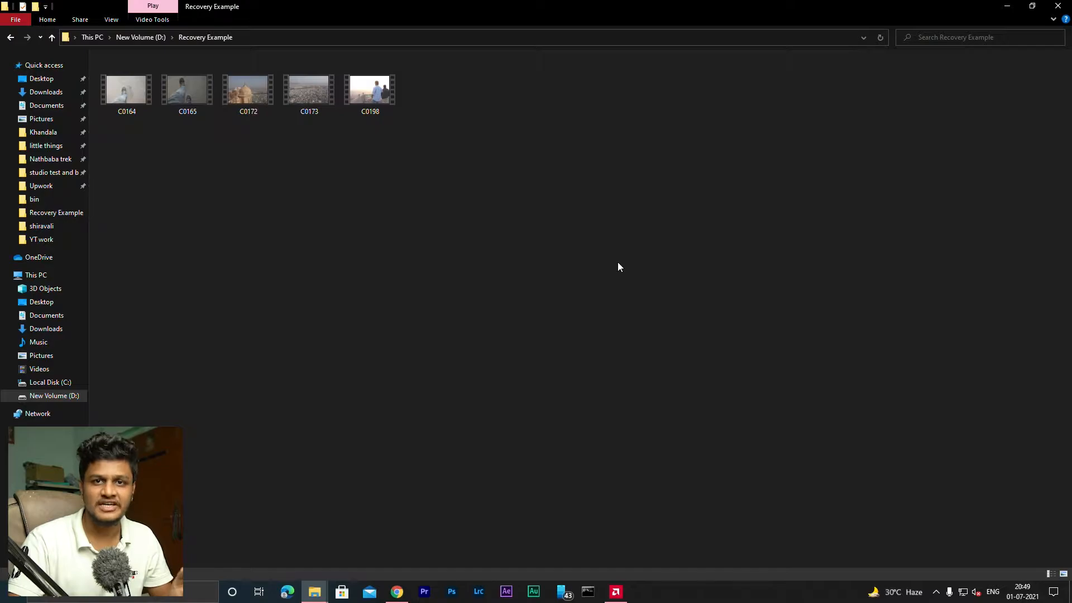
mouse_move(698, 350)
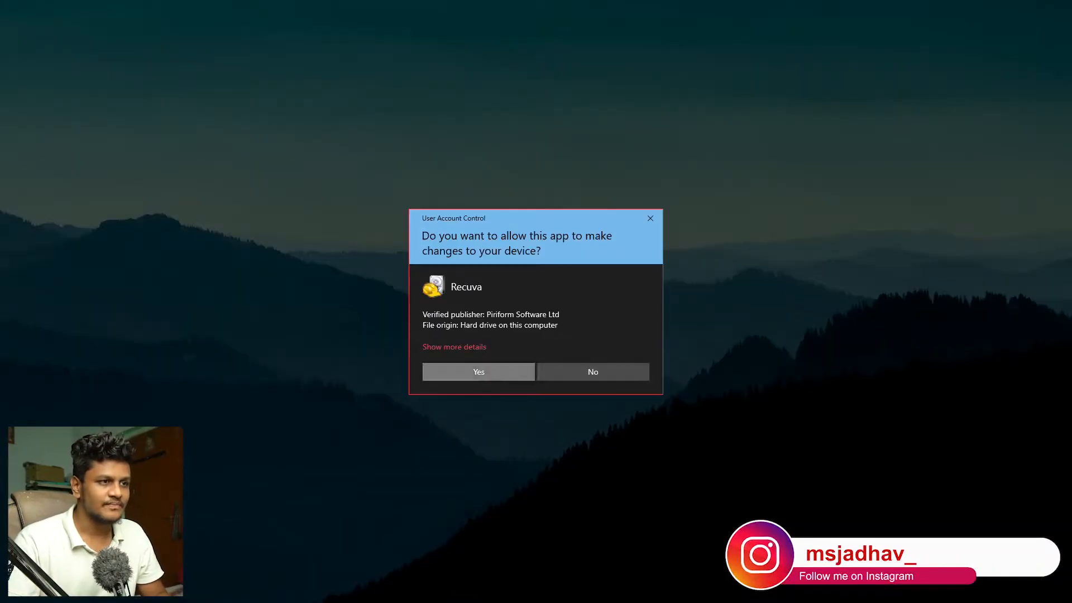
- Allow Recuva to run and choose Video as the only file type to search for
left_click(477, 371)
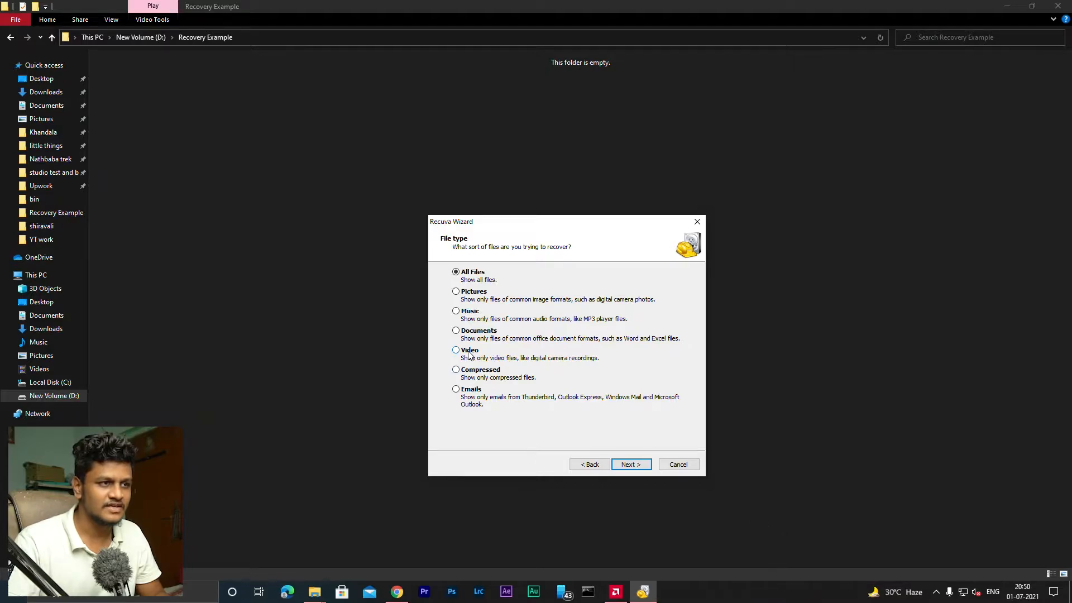
left_click(456, 350)
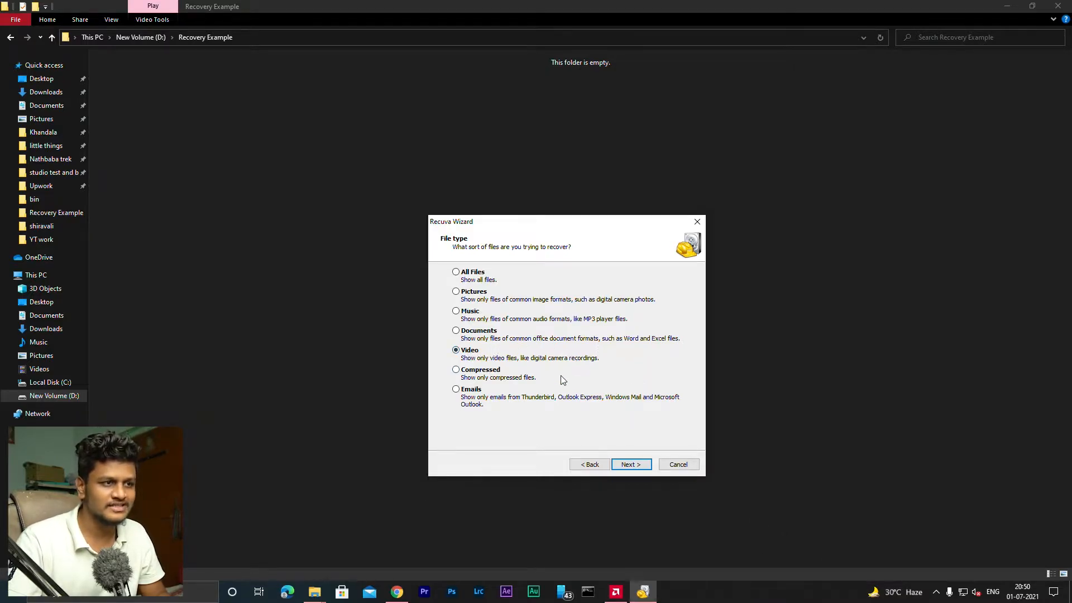
left_click(629, 464)
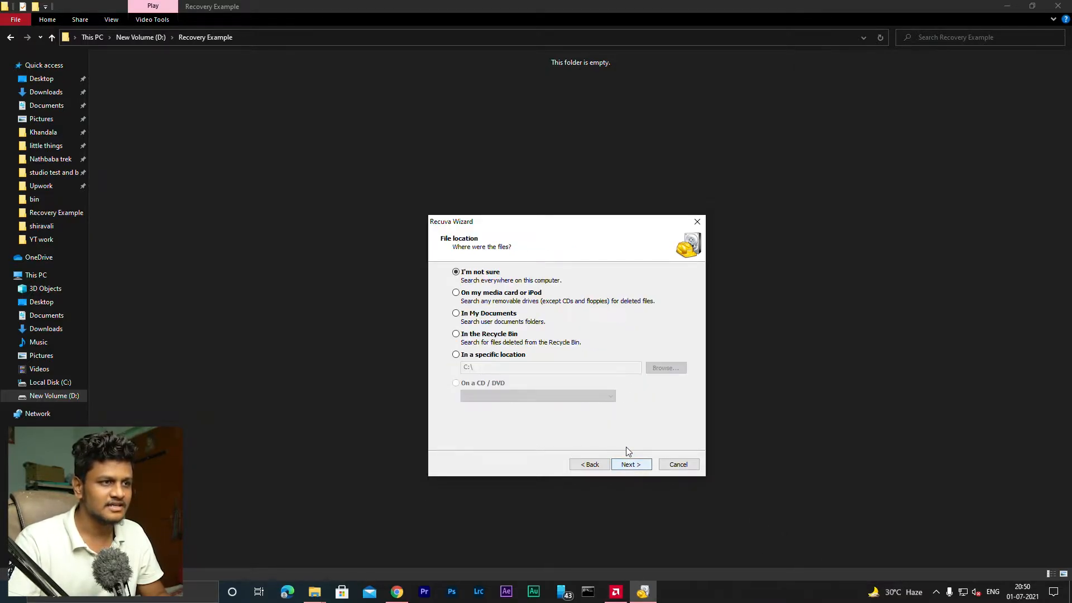
- Search a specific location, D:\Recovery Example, and reach the ready-to-search page
left_click(456, 353)
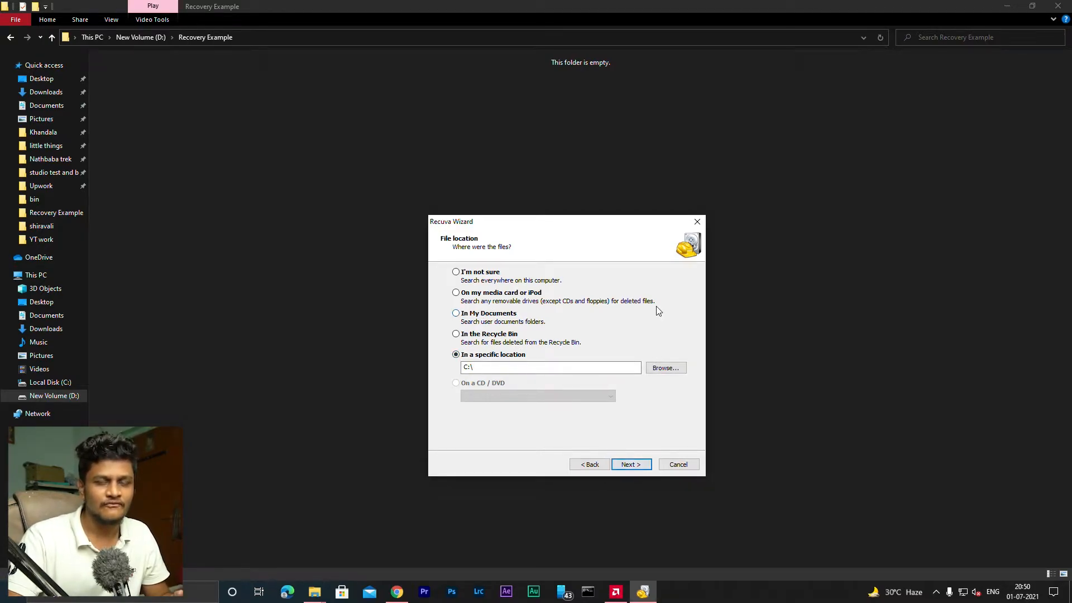
mouse_move(660, 315)
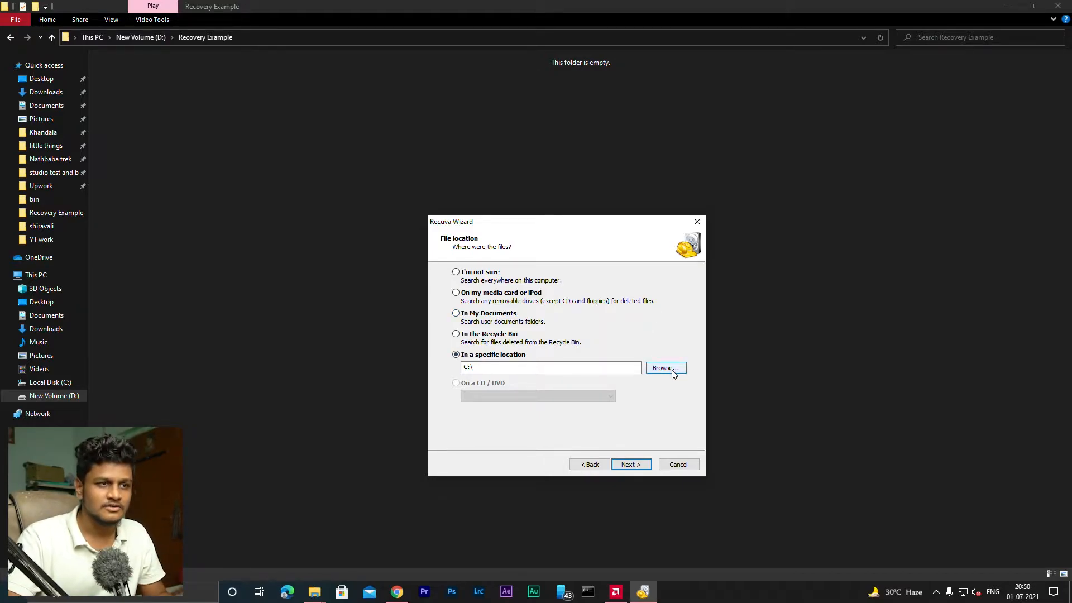
left_click(663, 368)
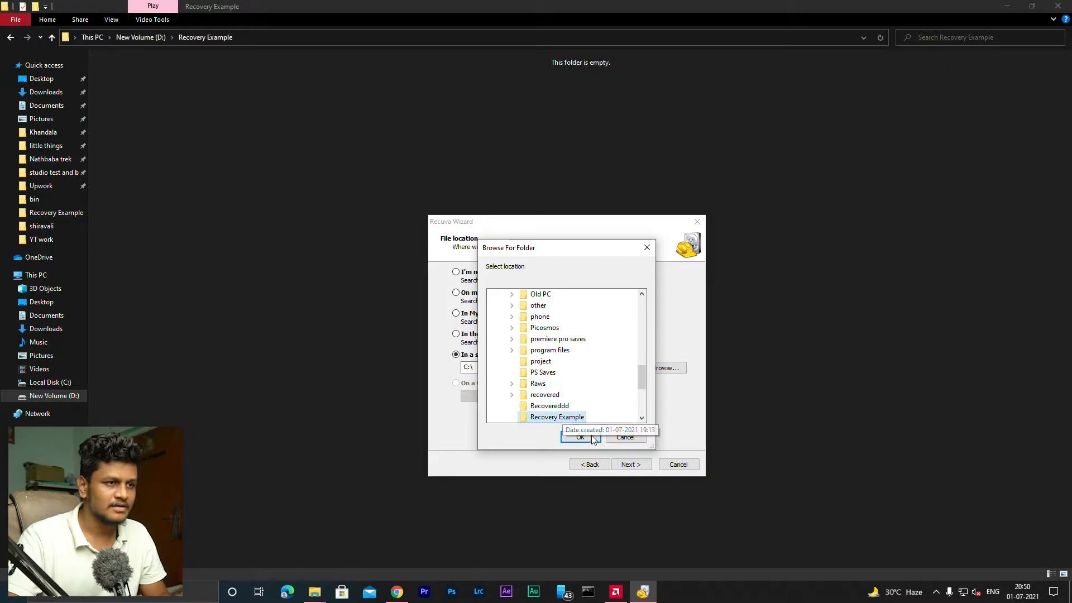
left_click(580, 437)
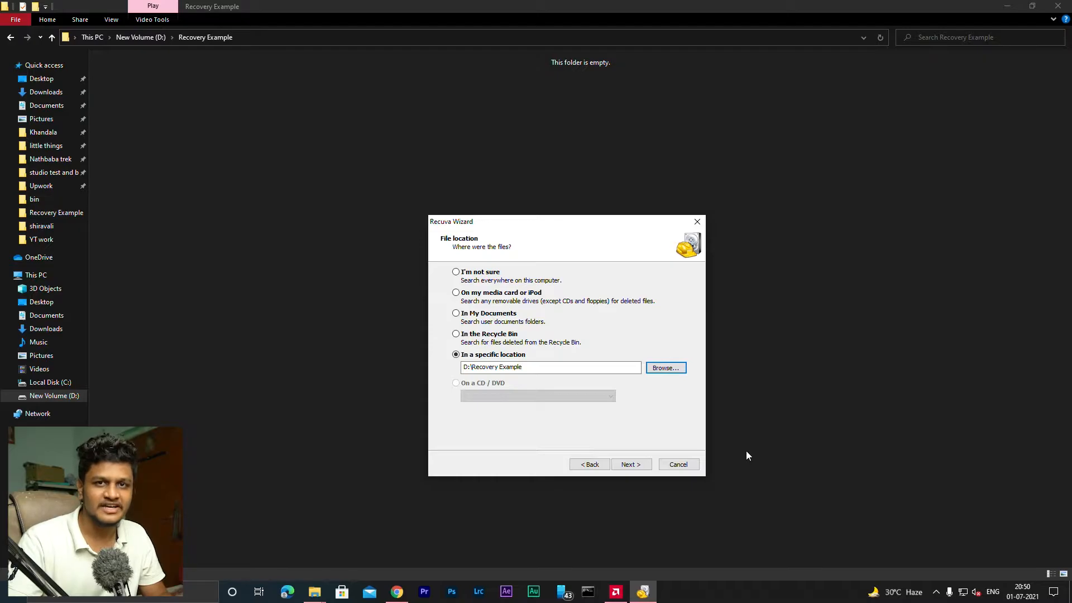
mouse_move(630, 464)
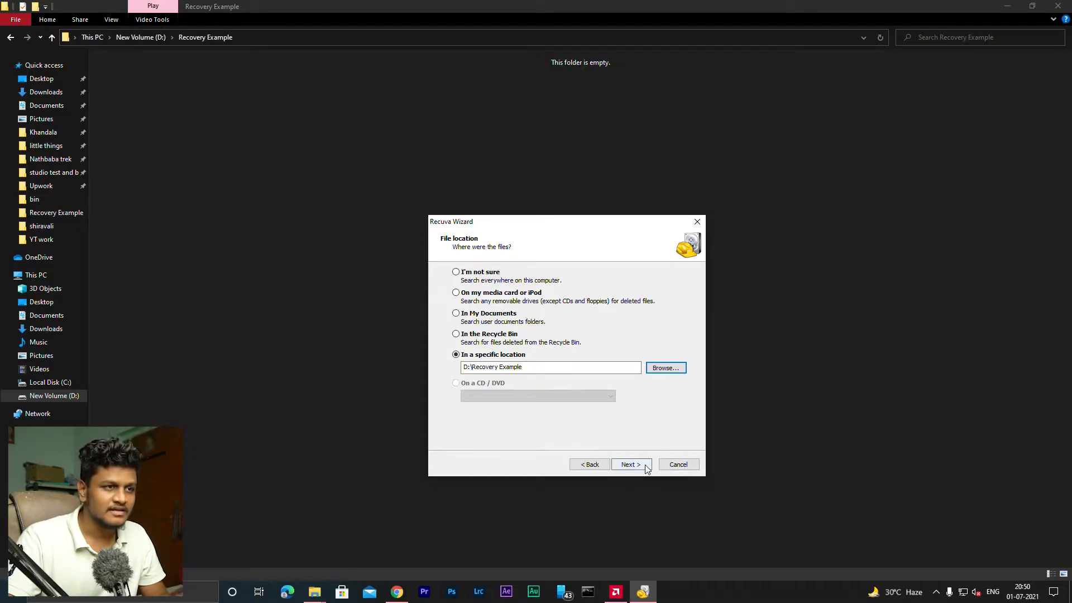
left_click(627, 465)
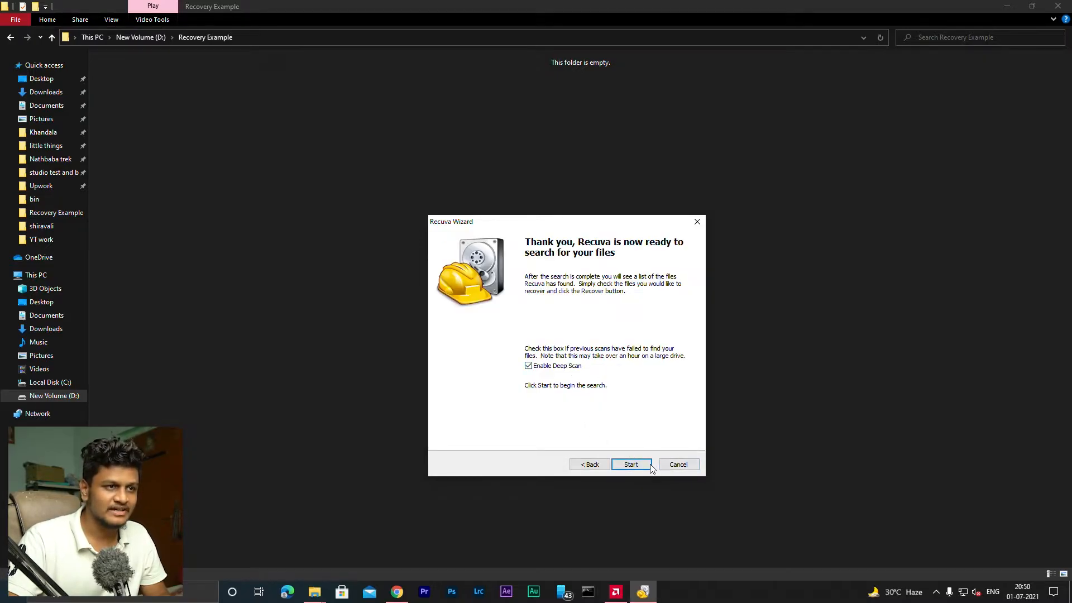
- Start the scan so Recuva lists the five deleted MP4 files from Recovery Example
left_click(629, 464)
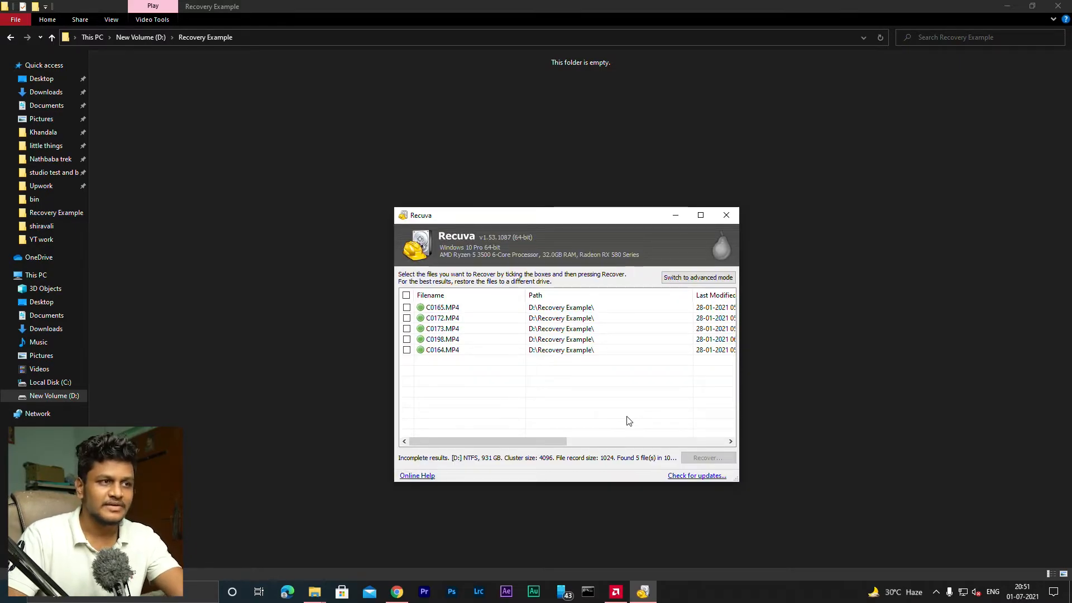
mouse_move(448, 322)
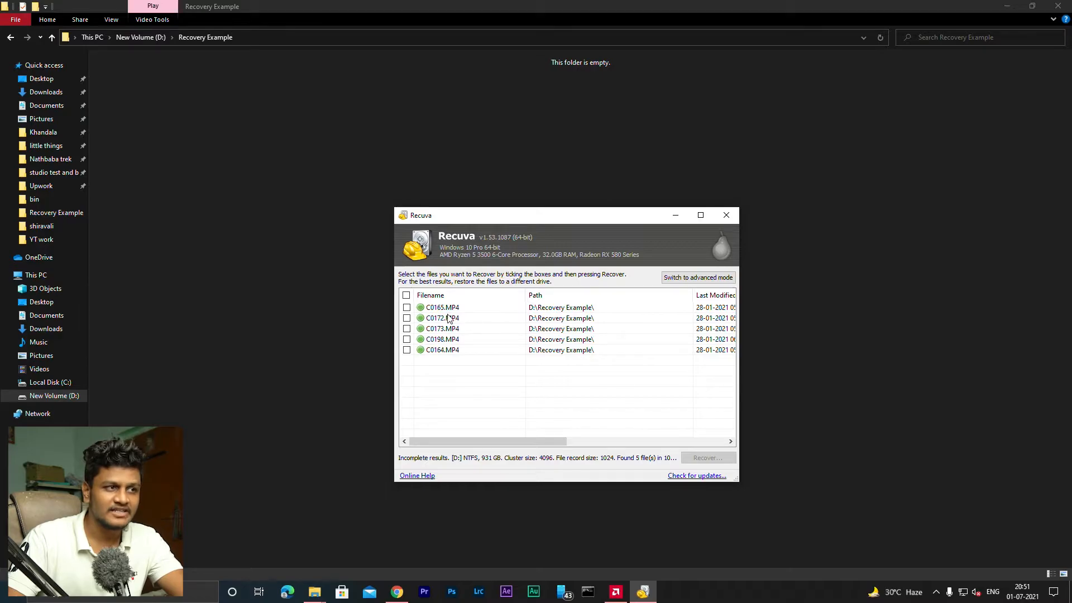
- Sort the found files by name, C0164 to C0198, and tick all five for recovery
left_click(442, 318)
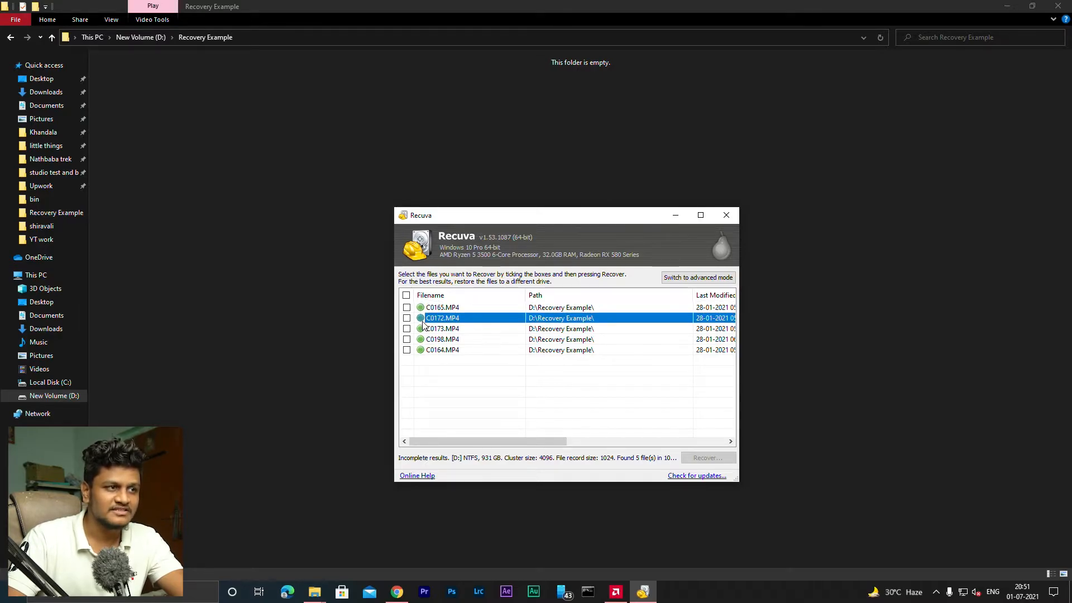
left_click(442, 350)
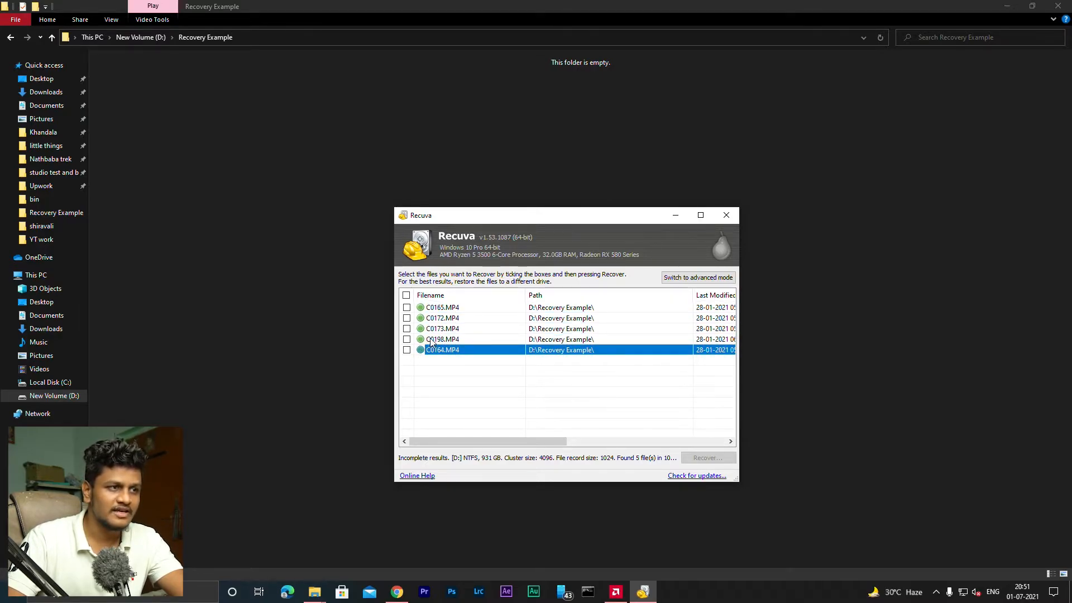
left_click(431, 294)
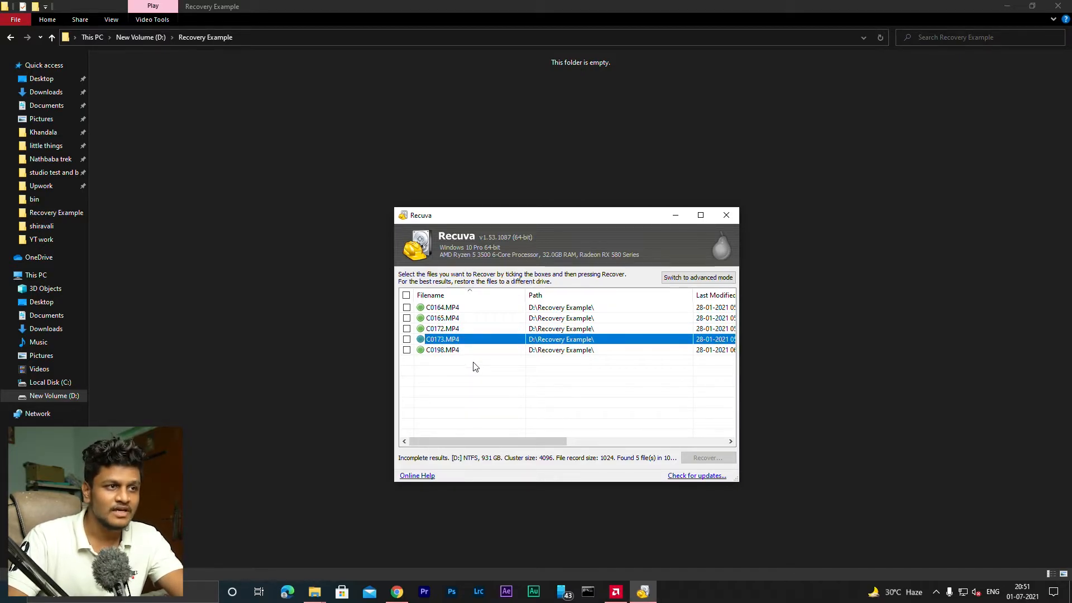
left_click(406, 294)
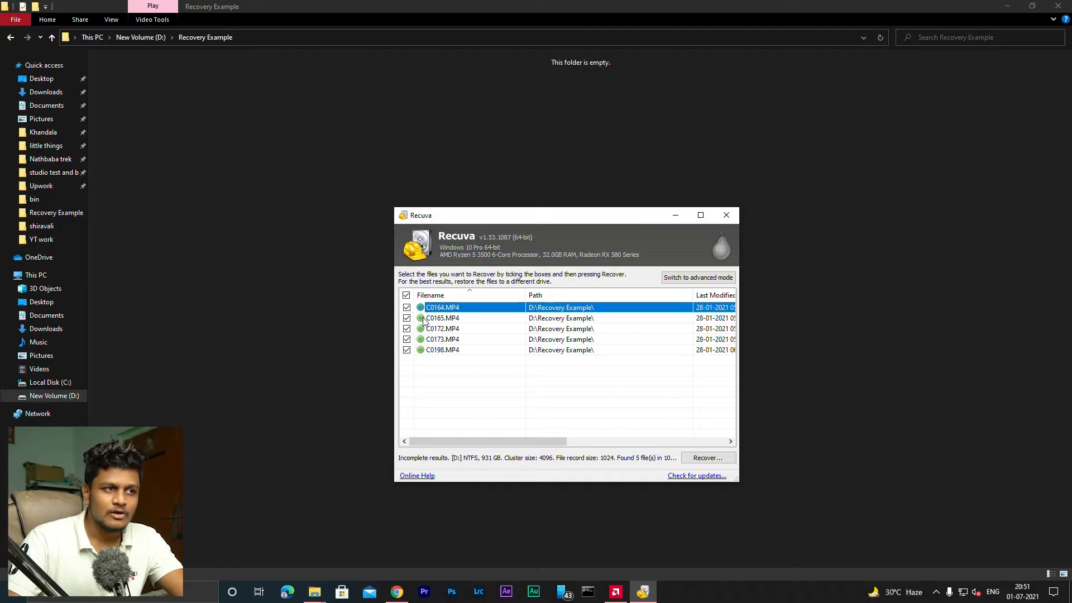
left_click(442, 350)
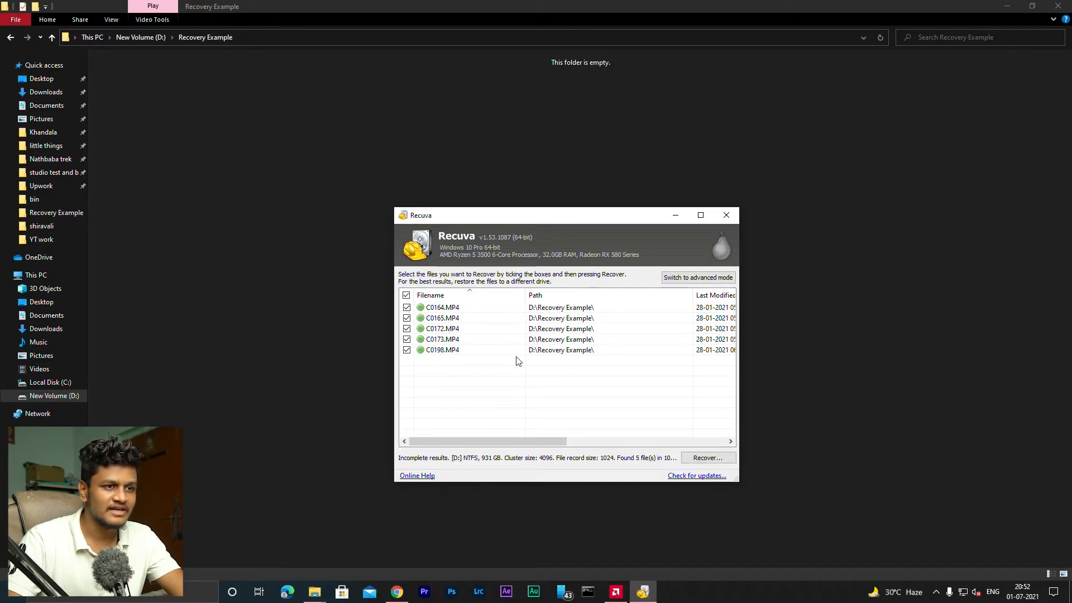
- Recover the five marked clips into D:\Recovereddd, accepting the same-drive warning
left_click(707, 458)
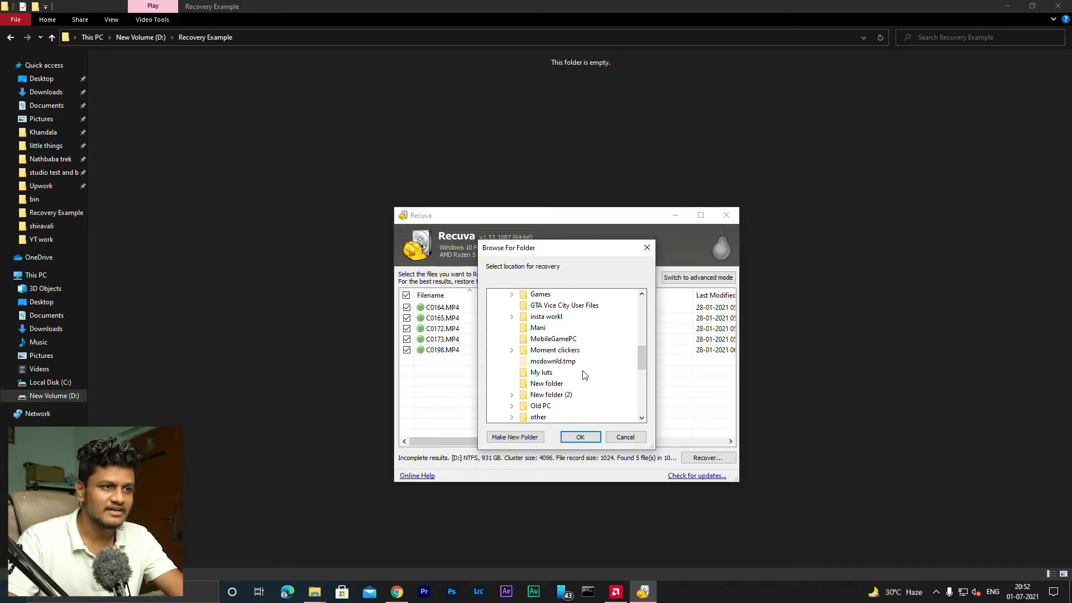
left_click(580, 436)
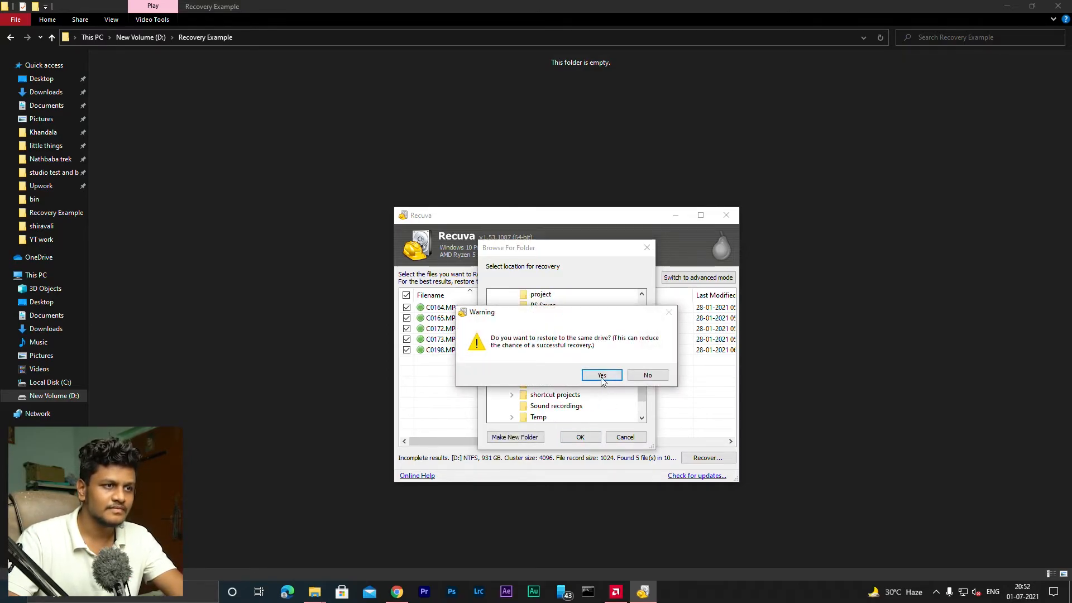
left_click(600, 375)
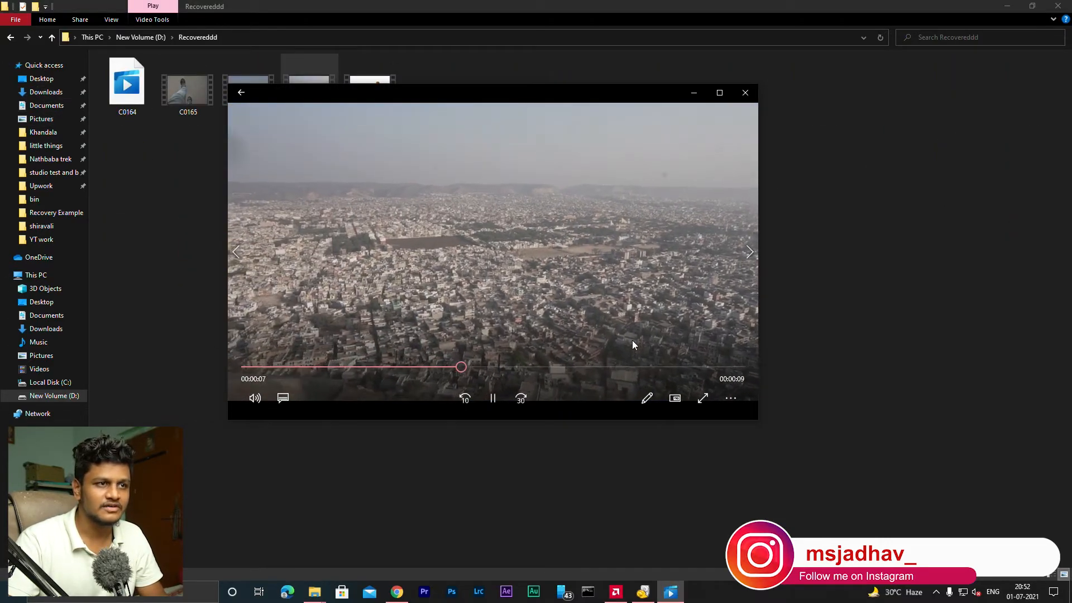
- Play the next recovered clip, C0165, then pause it to confirm it works
left_click(745, 93)
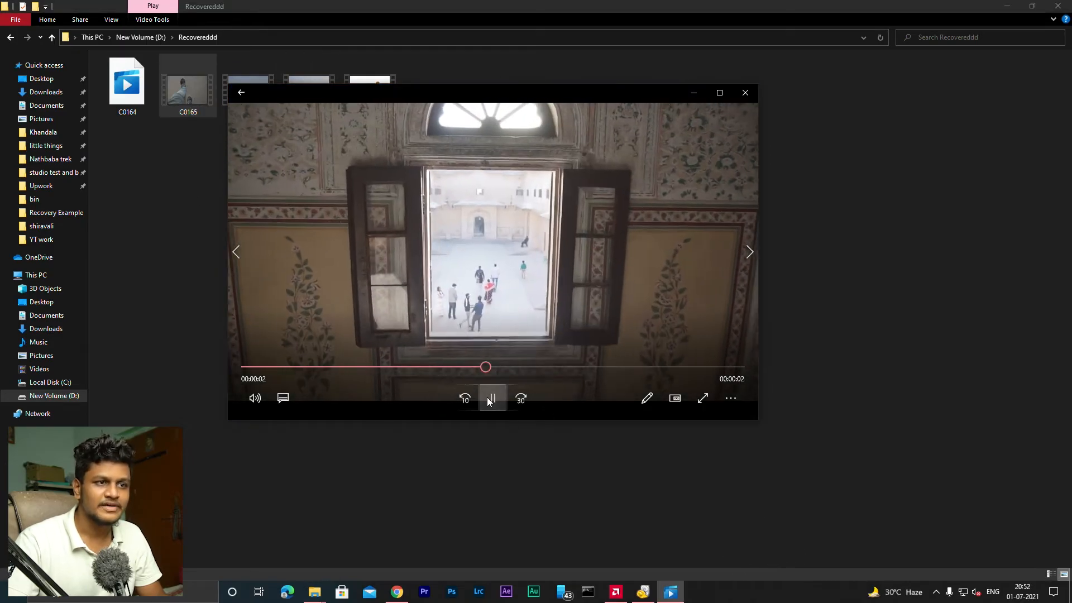
left_click(744, 93)
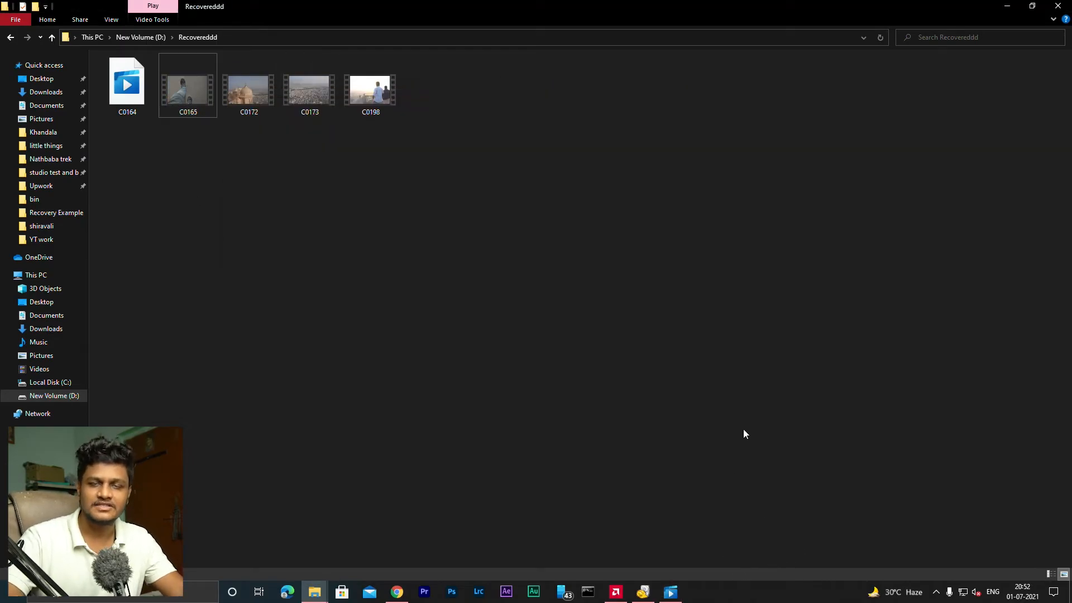